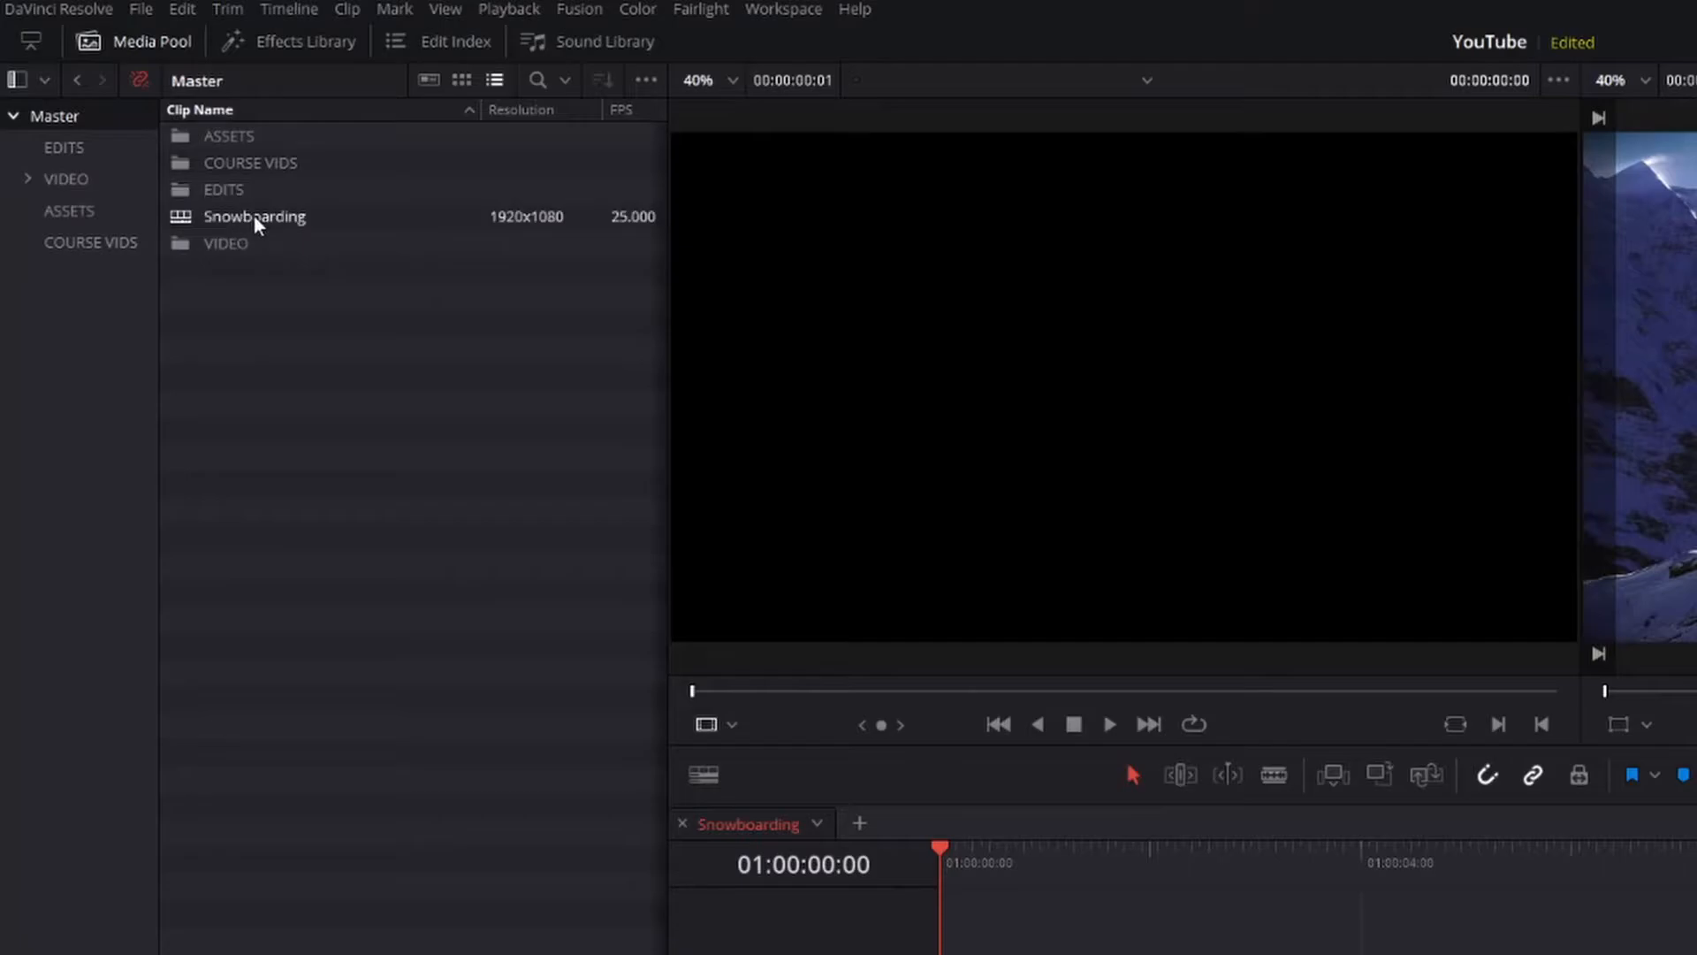
- Duplicate the Snowboarding timeline from the Media Pool to create Snowboarding copy
right_click(255, 215)
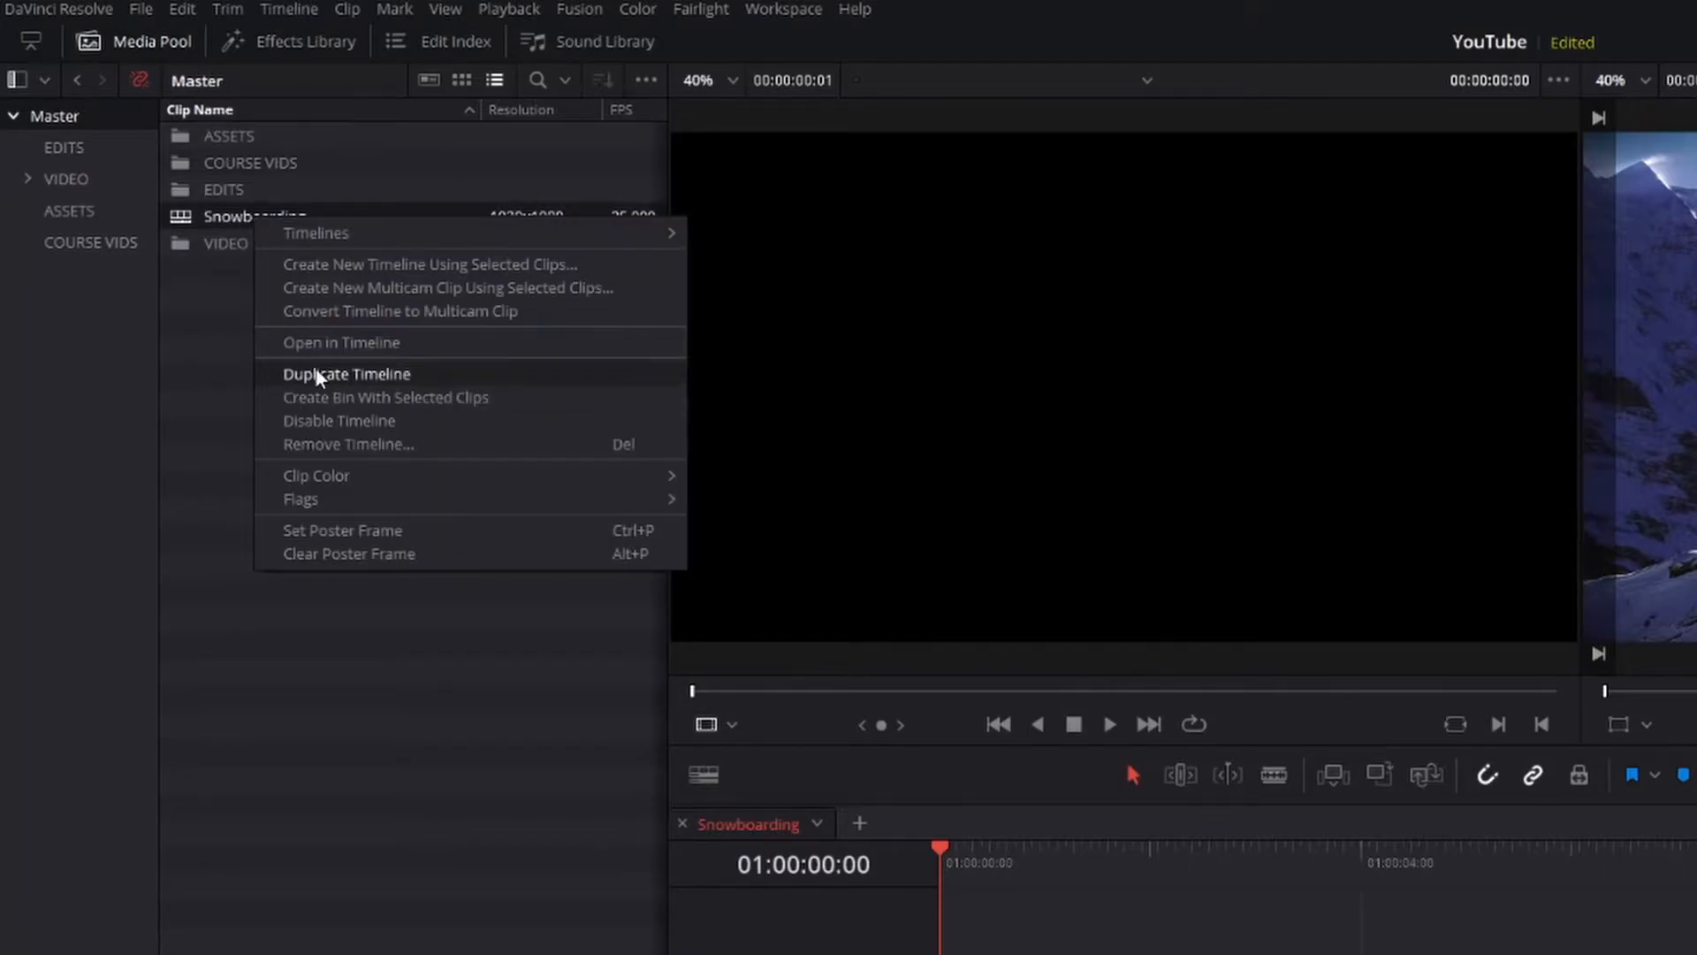
left_click(347, 373)
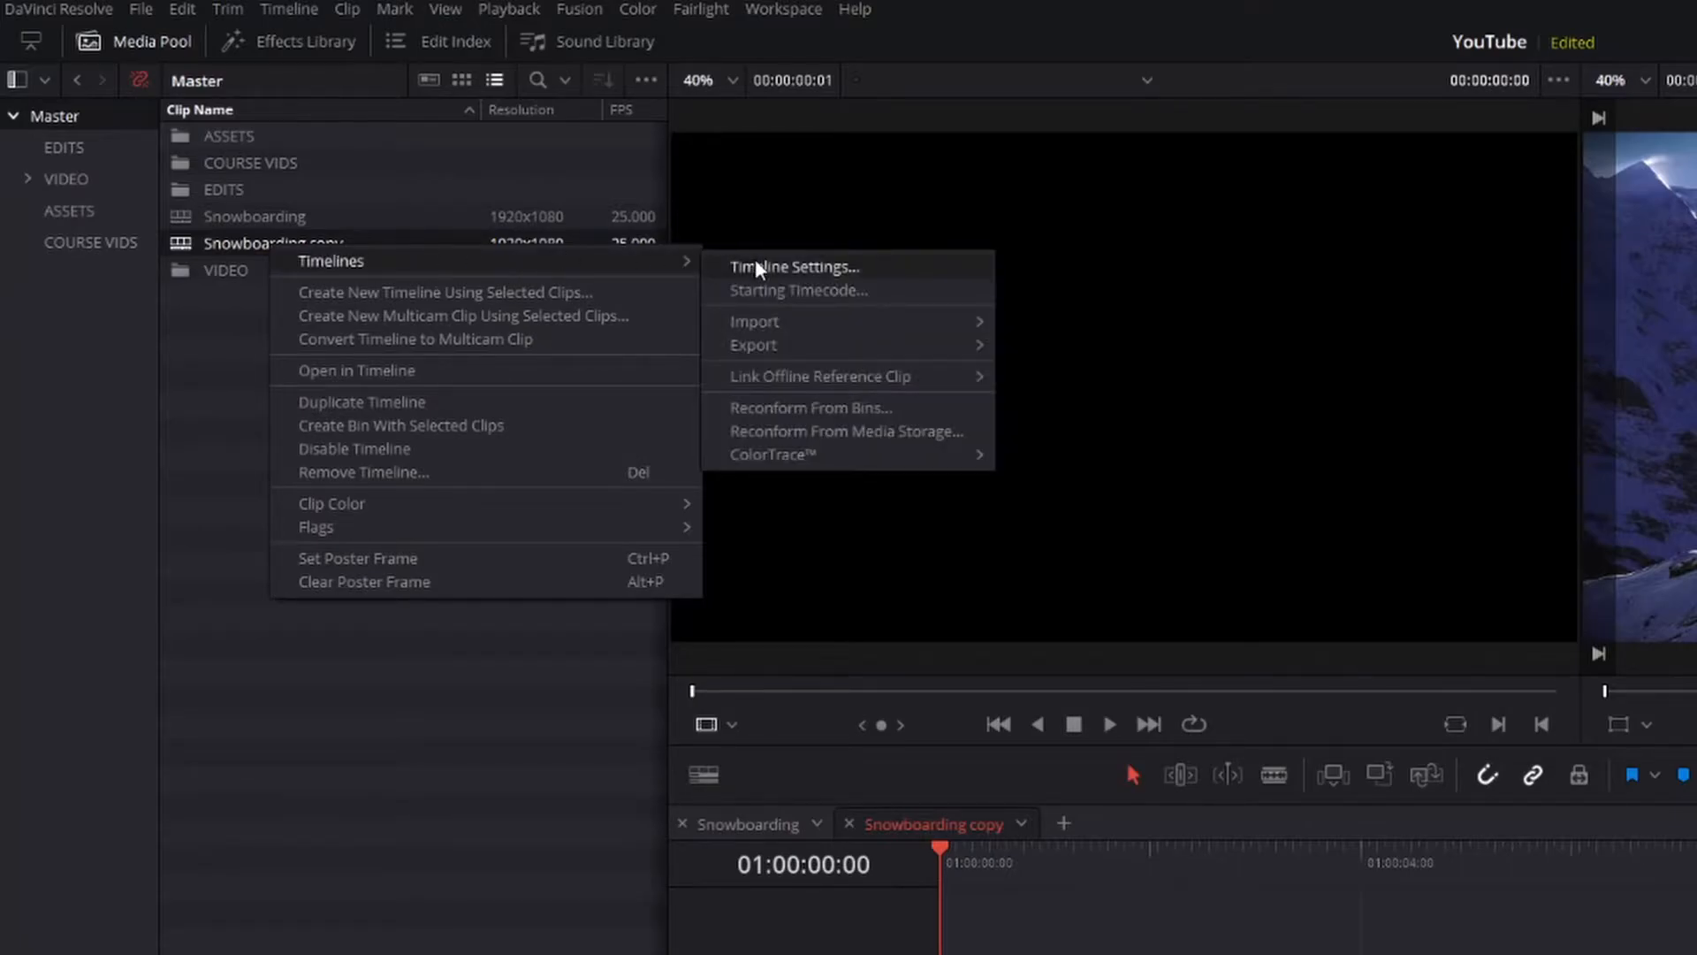
- Set the copy's timeline to 1080x1920 with Mismatched Resolution as Scale full frame with crop
left_click(794, 267)
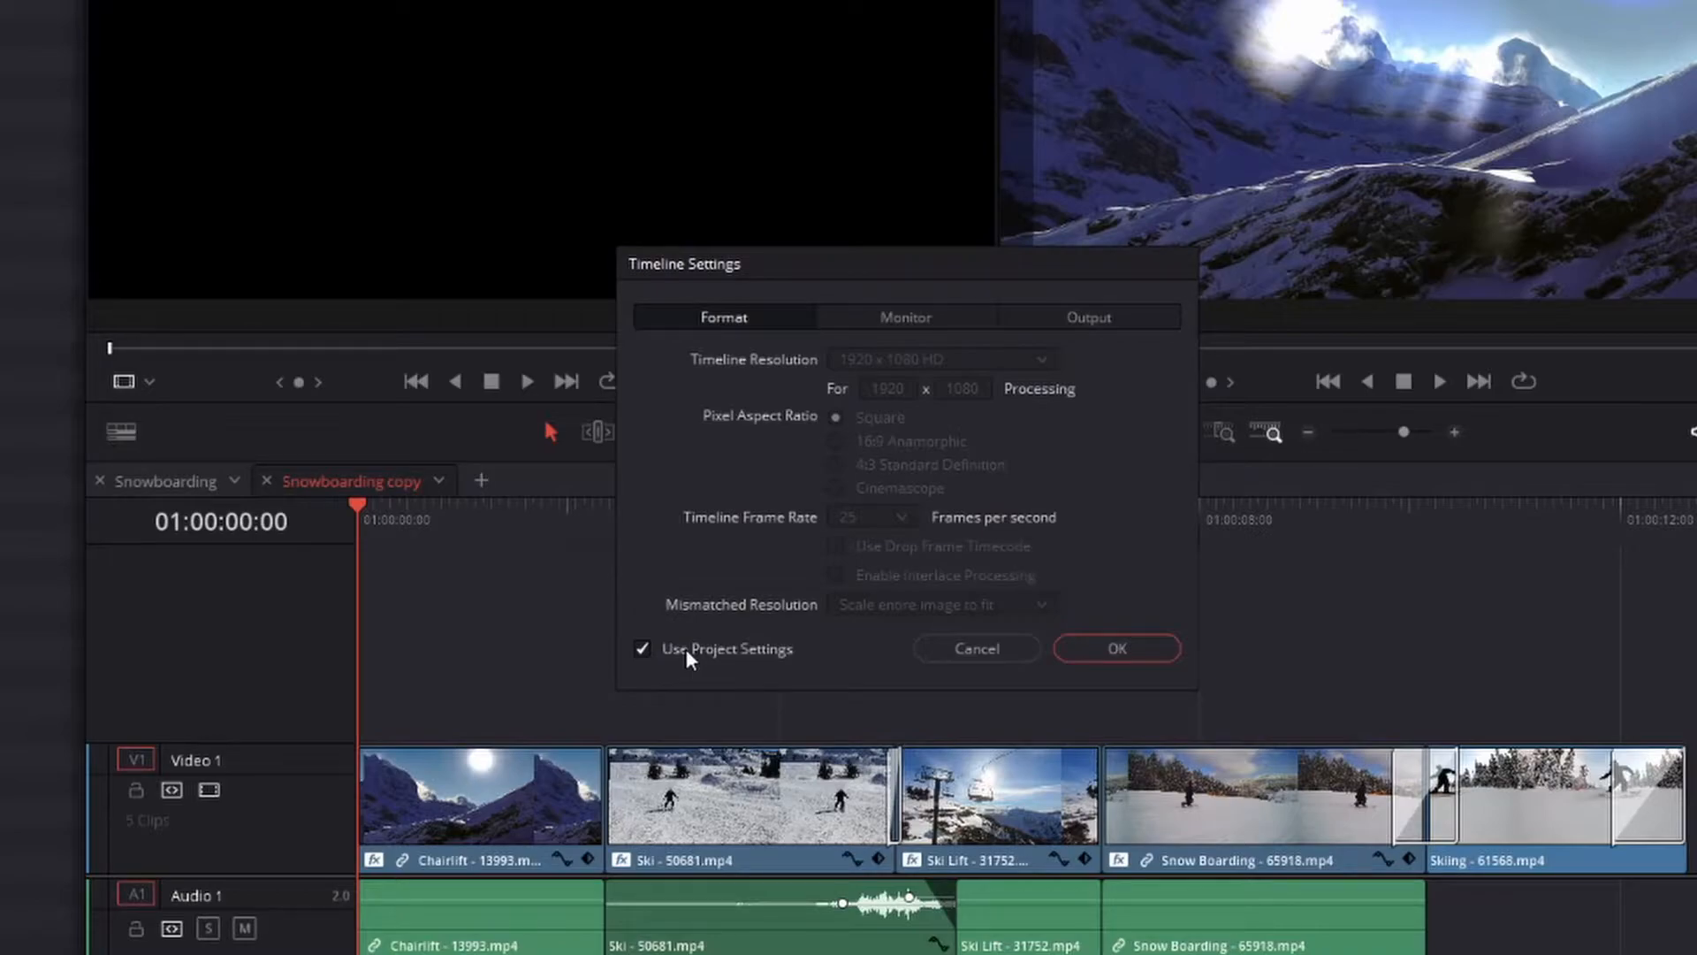
left_click(642, 649)
type("1920")
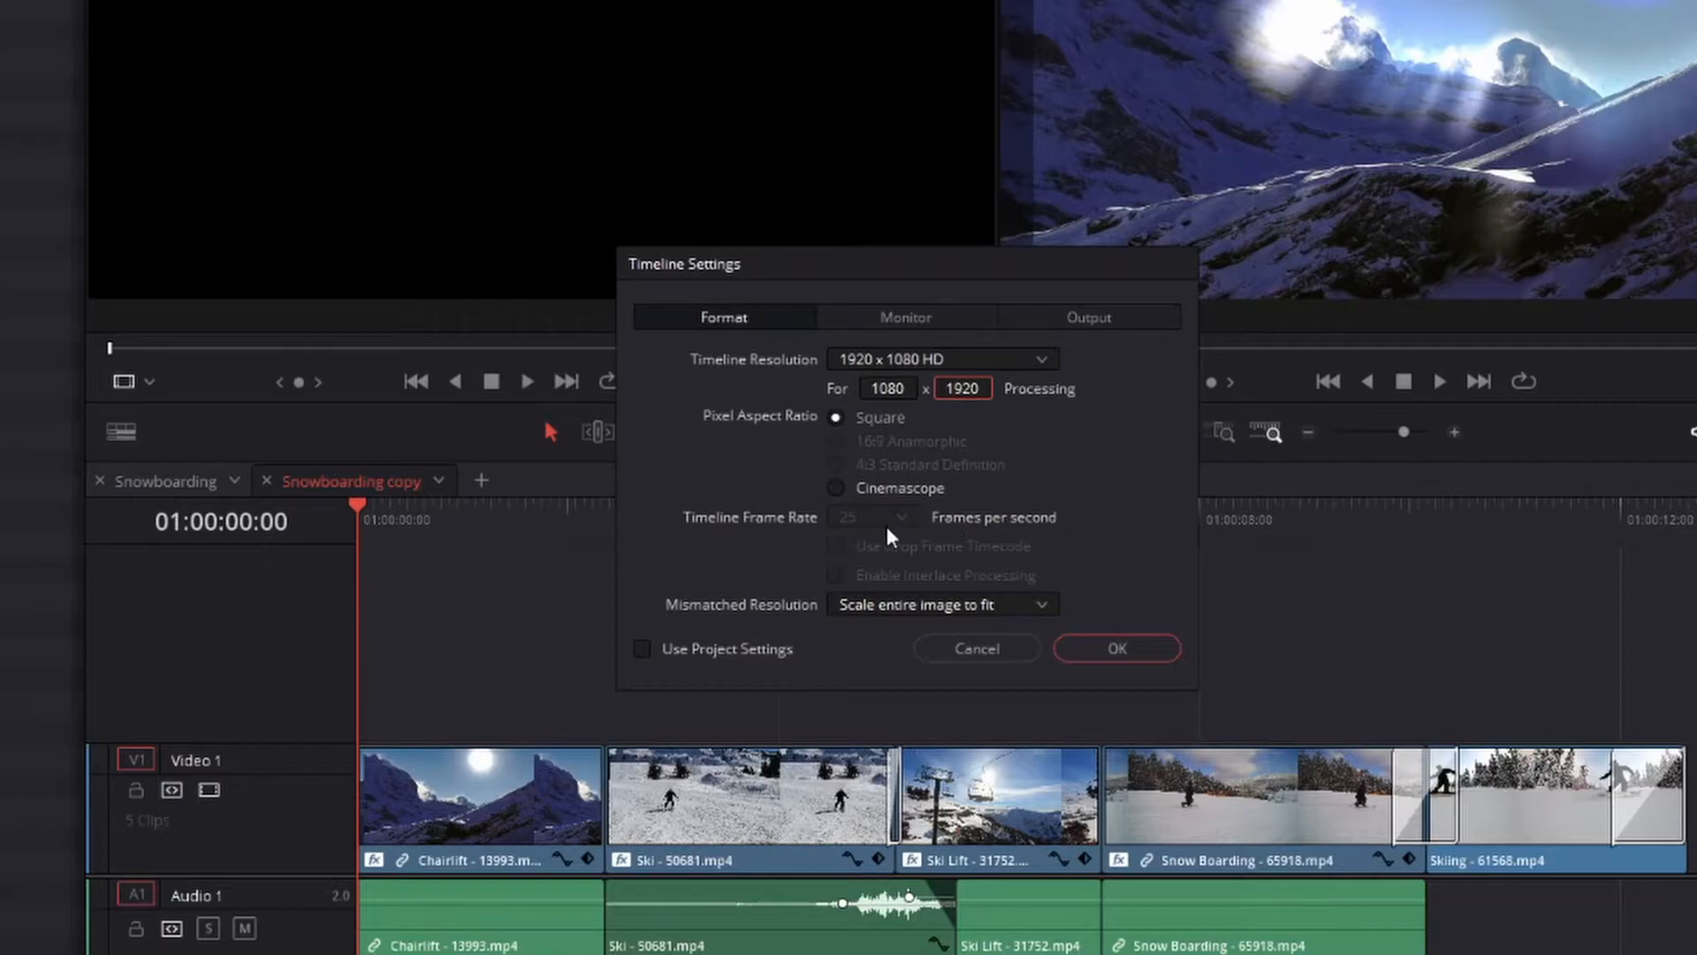
mouse_move(904, 612)
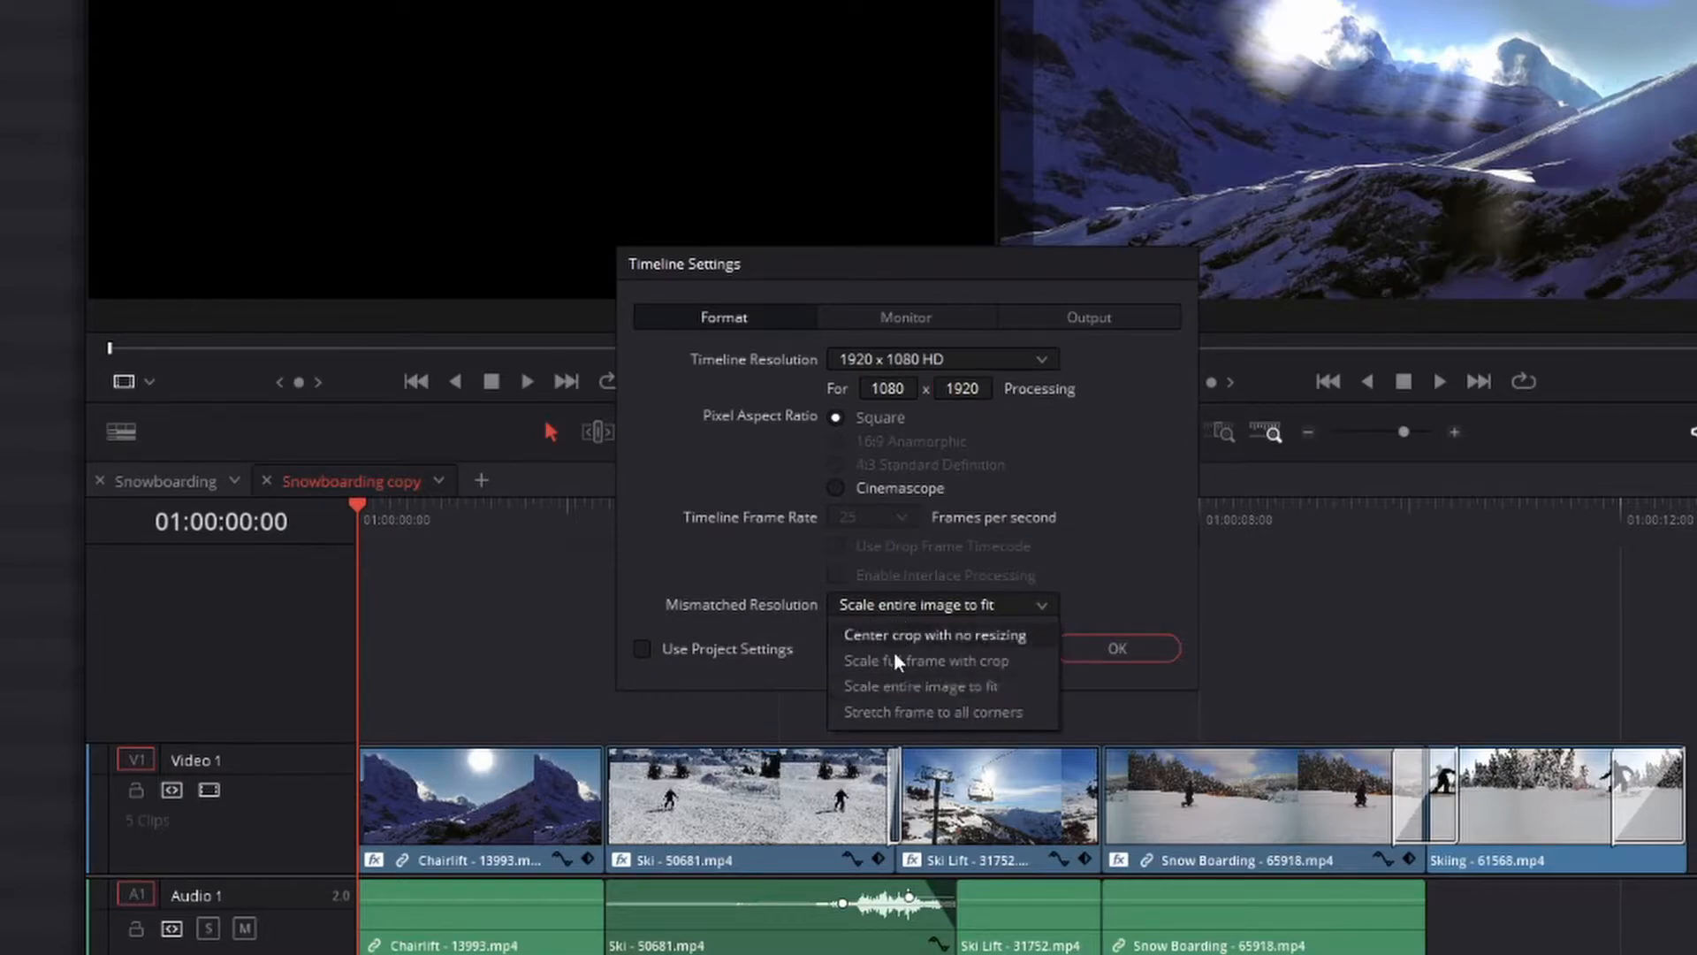
mouse_move(925, 659)
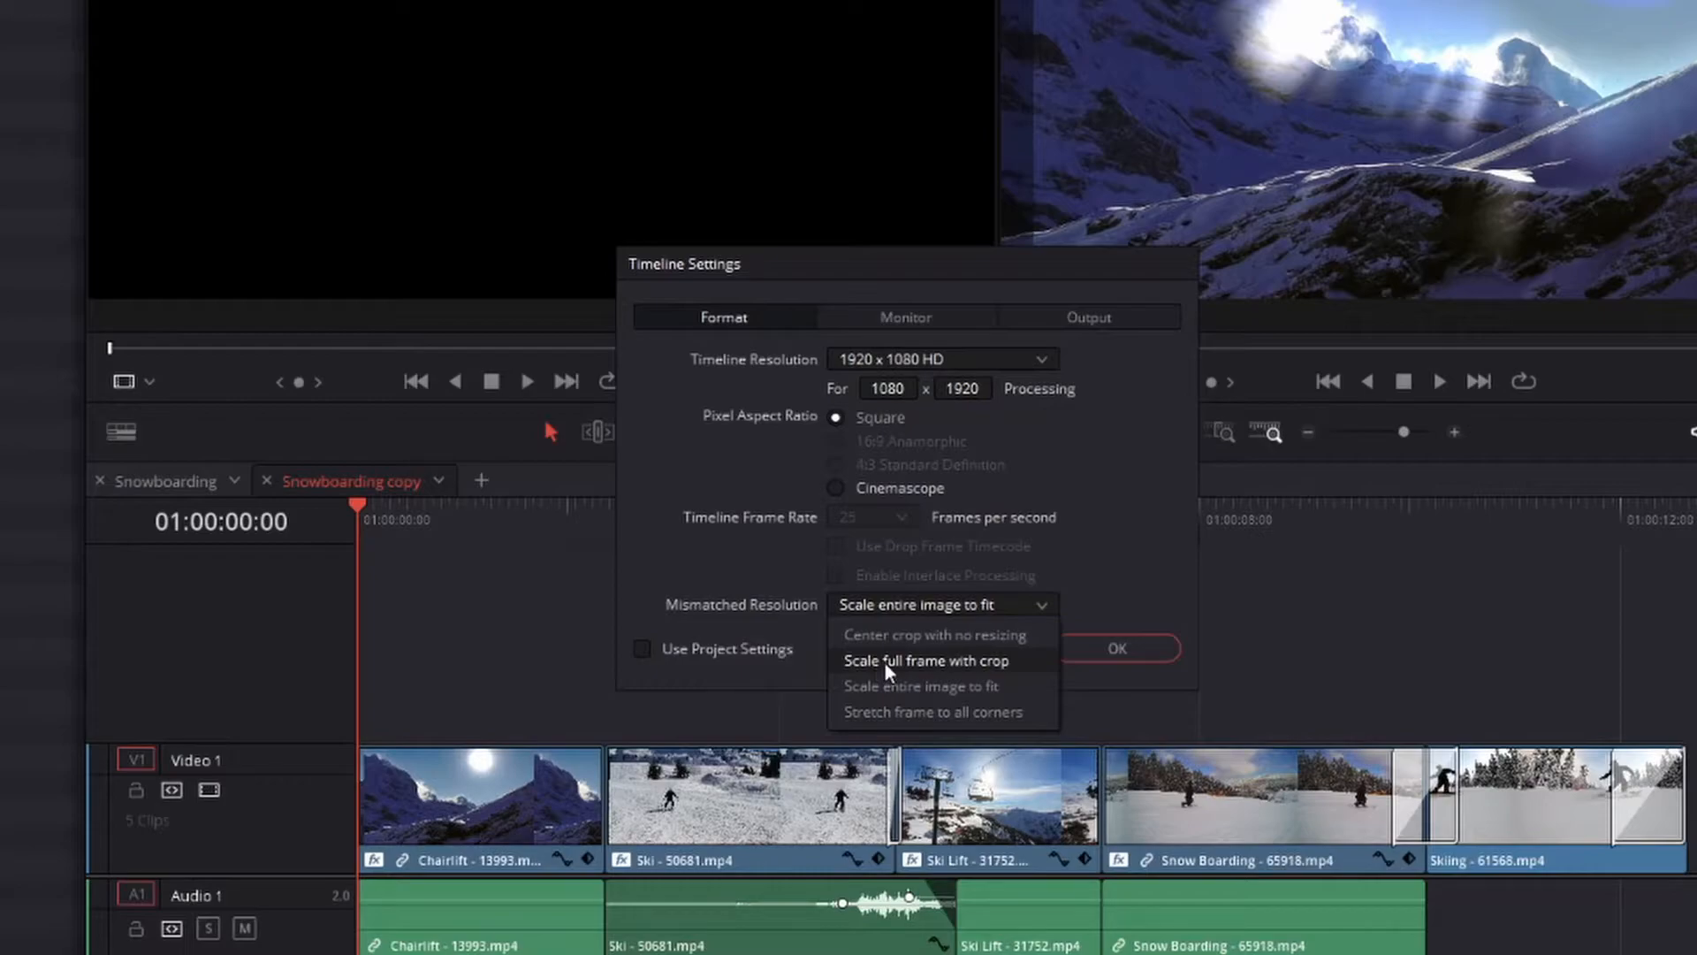
left_click(1115, 647)
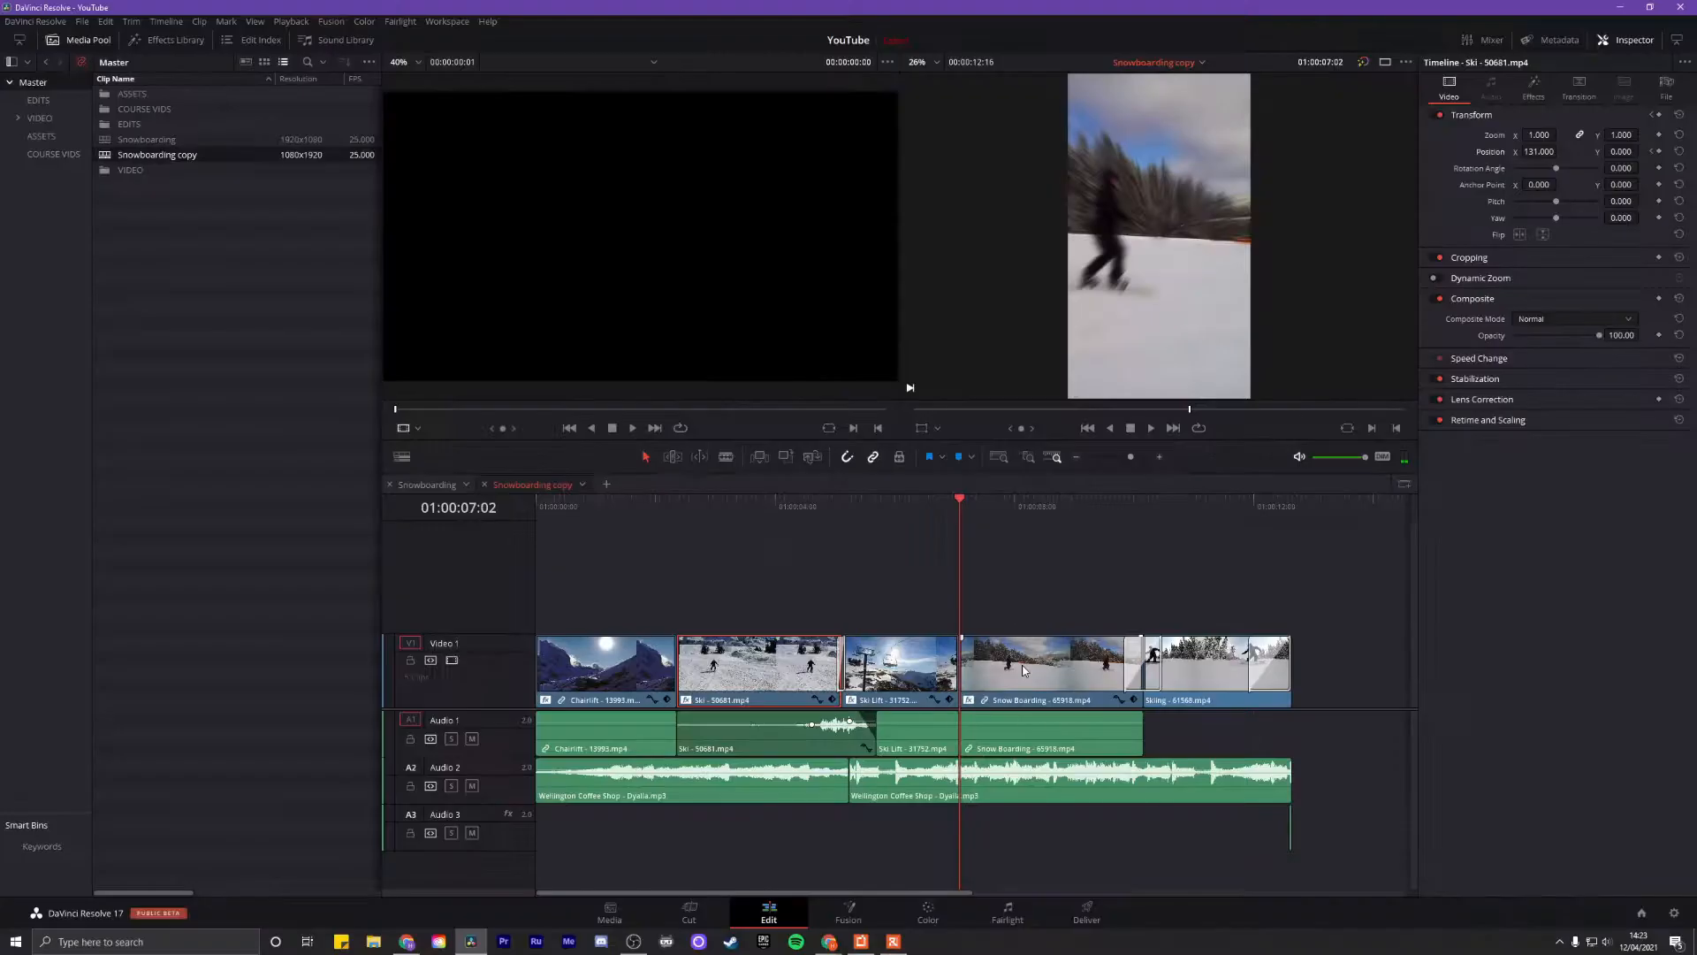
- Select the Snowboarding clip to shift its Position X to 222 with a start keyframe
left_click(1044, 663)
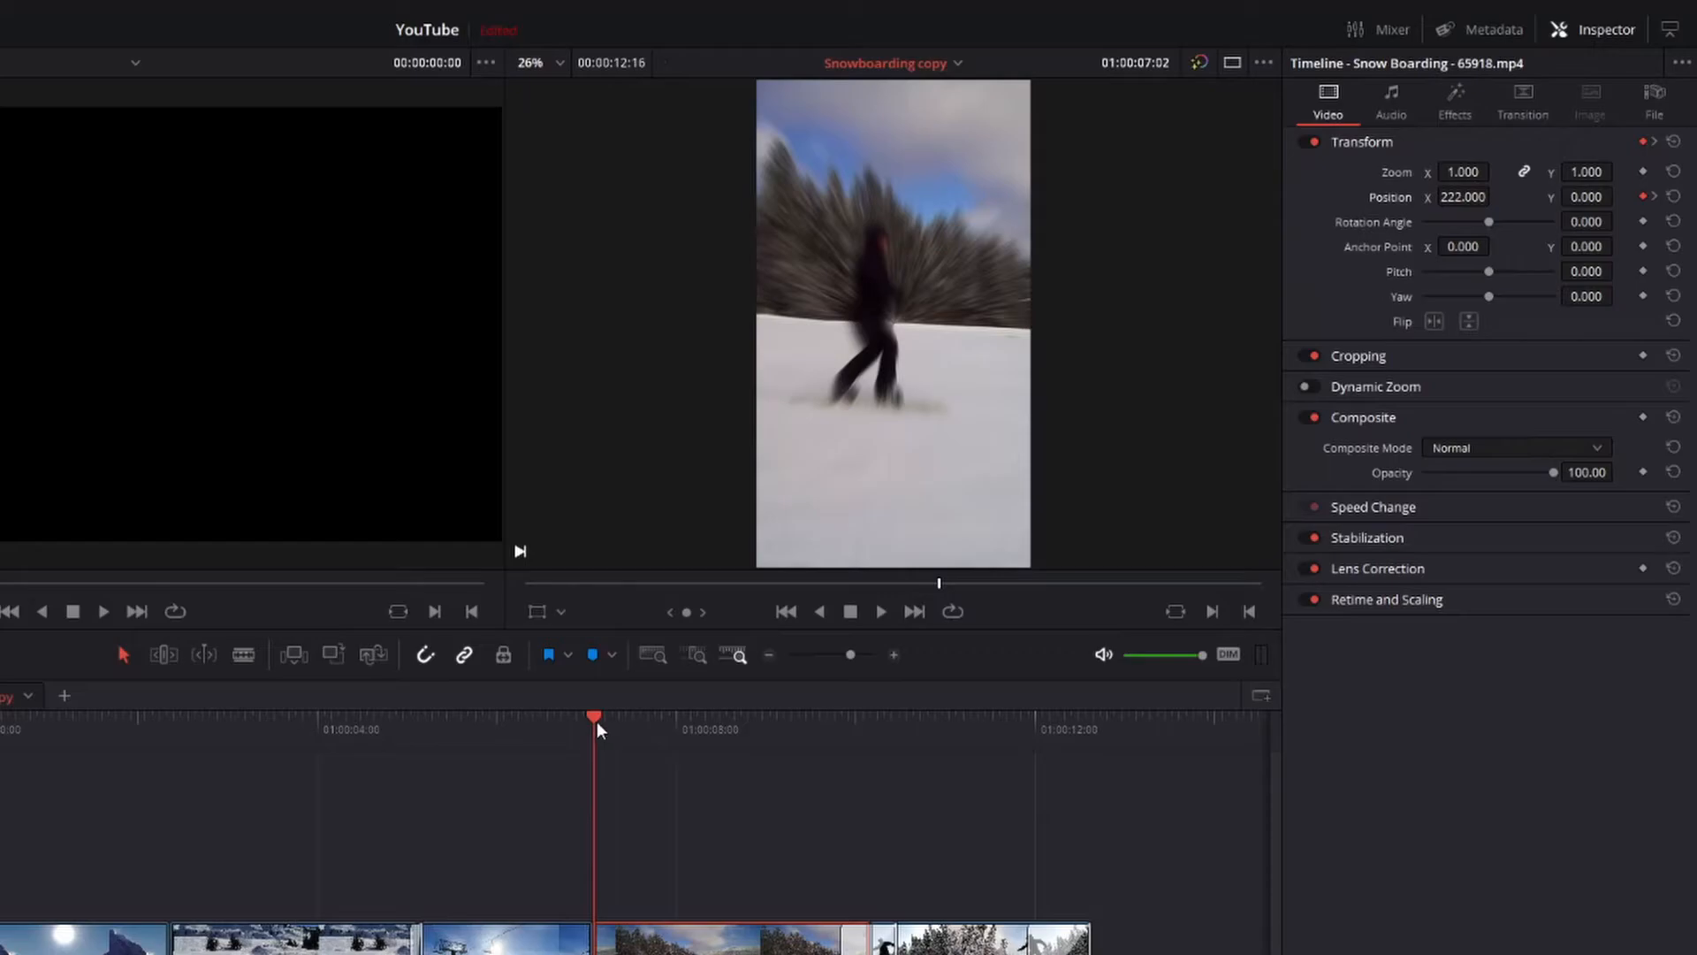
left_click(880, 612)
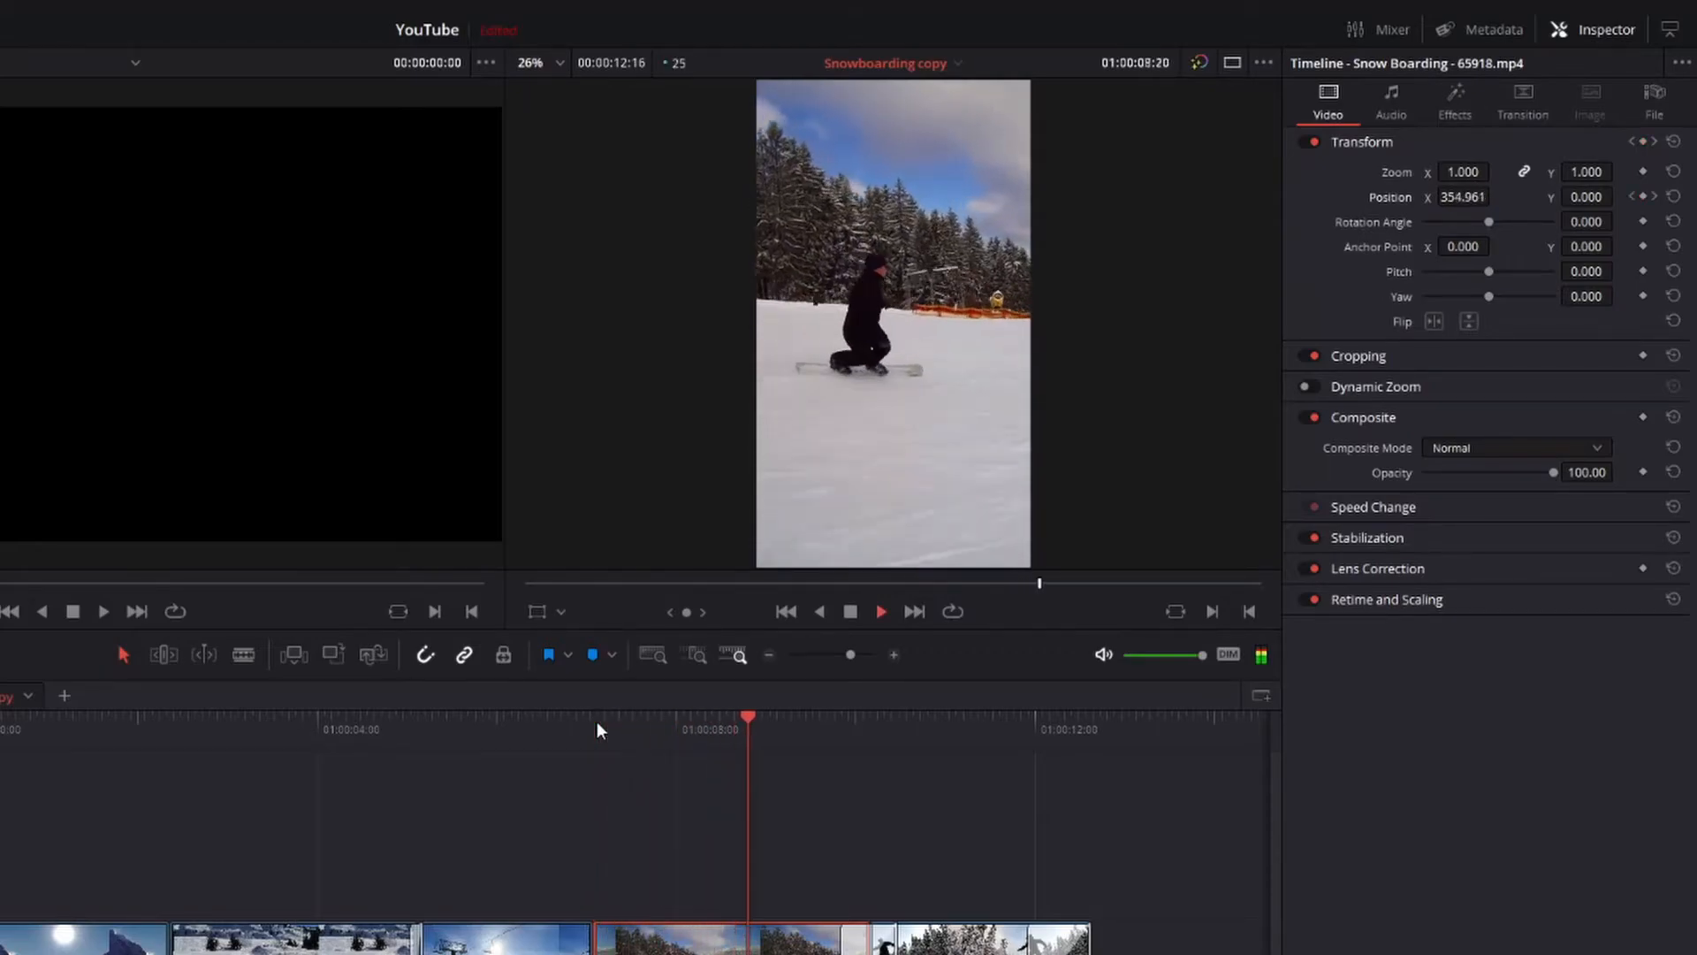
left_click(905, 716)
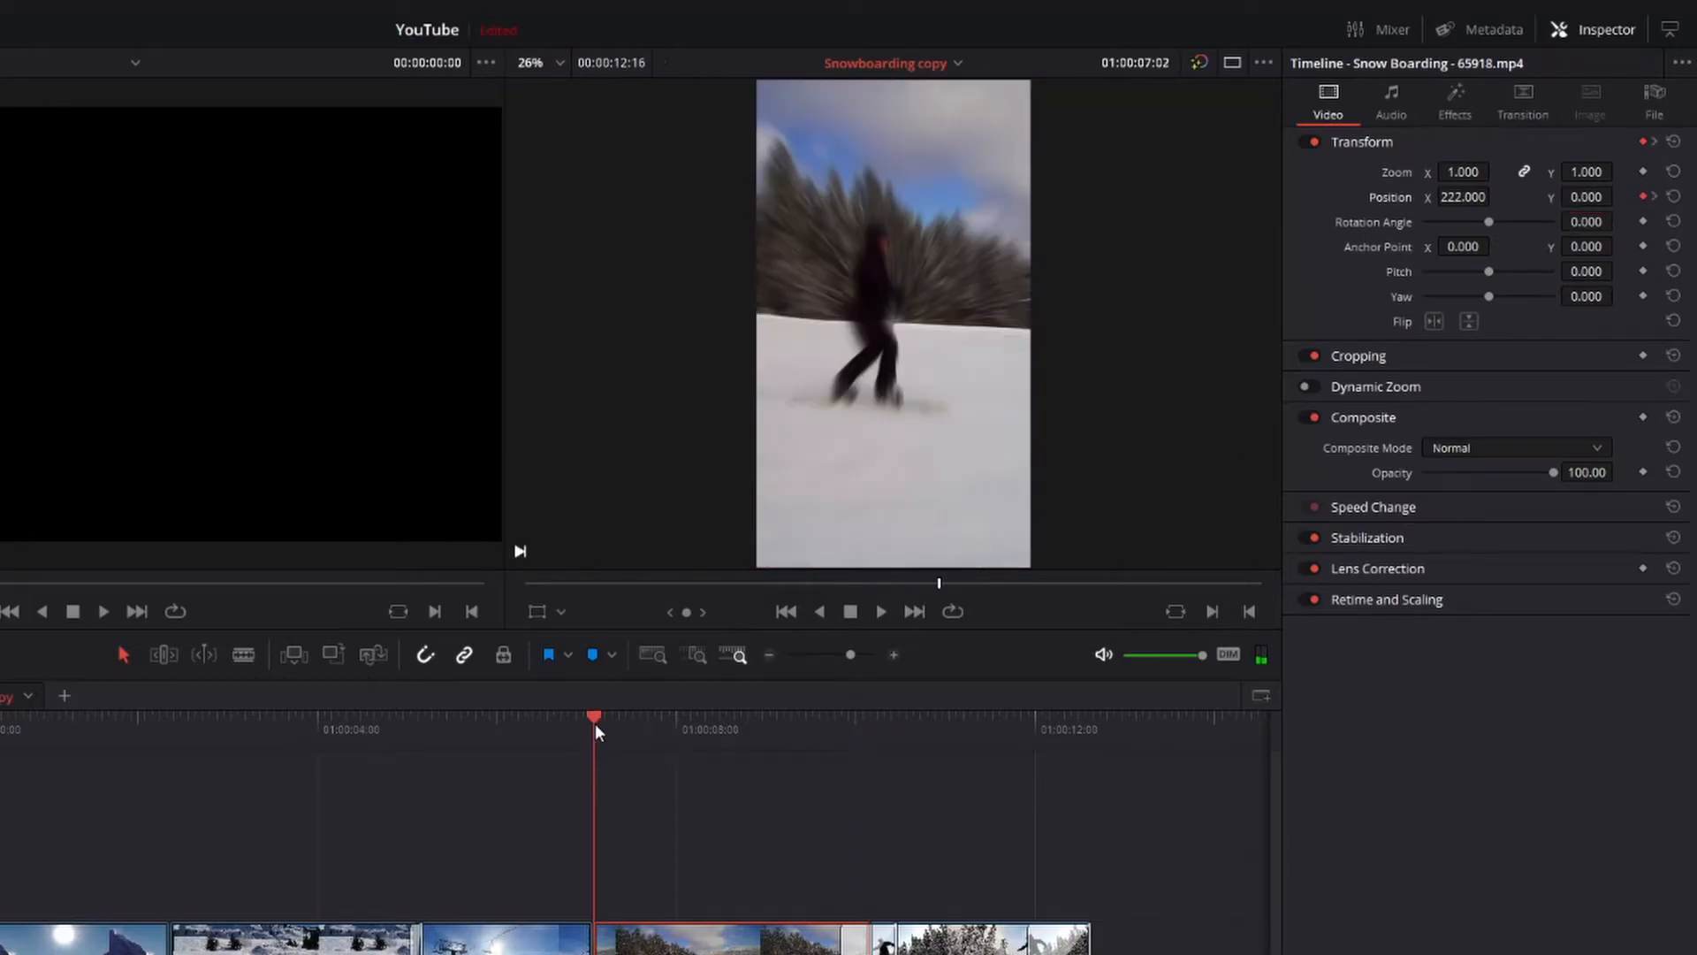
left_click(880, 611)
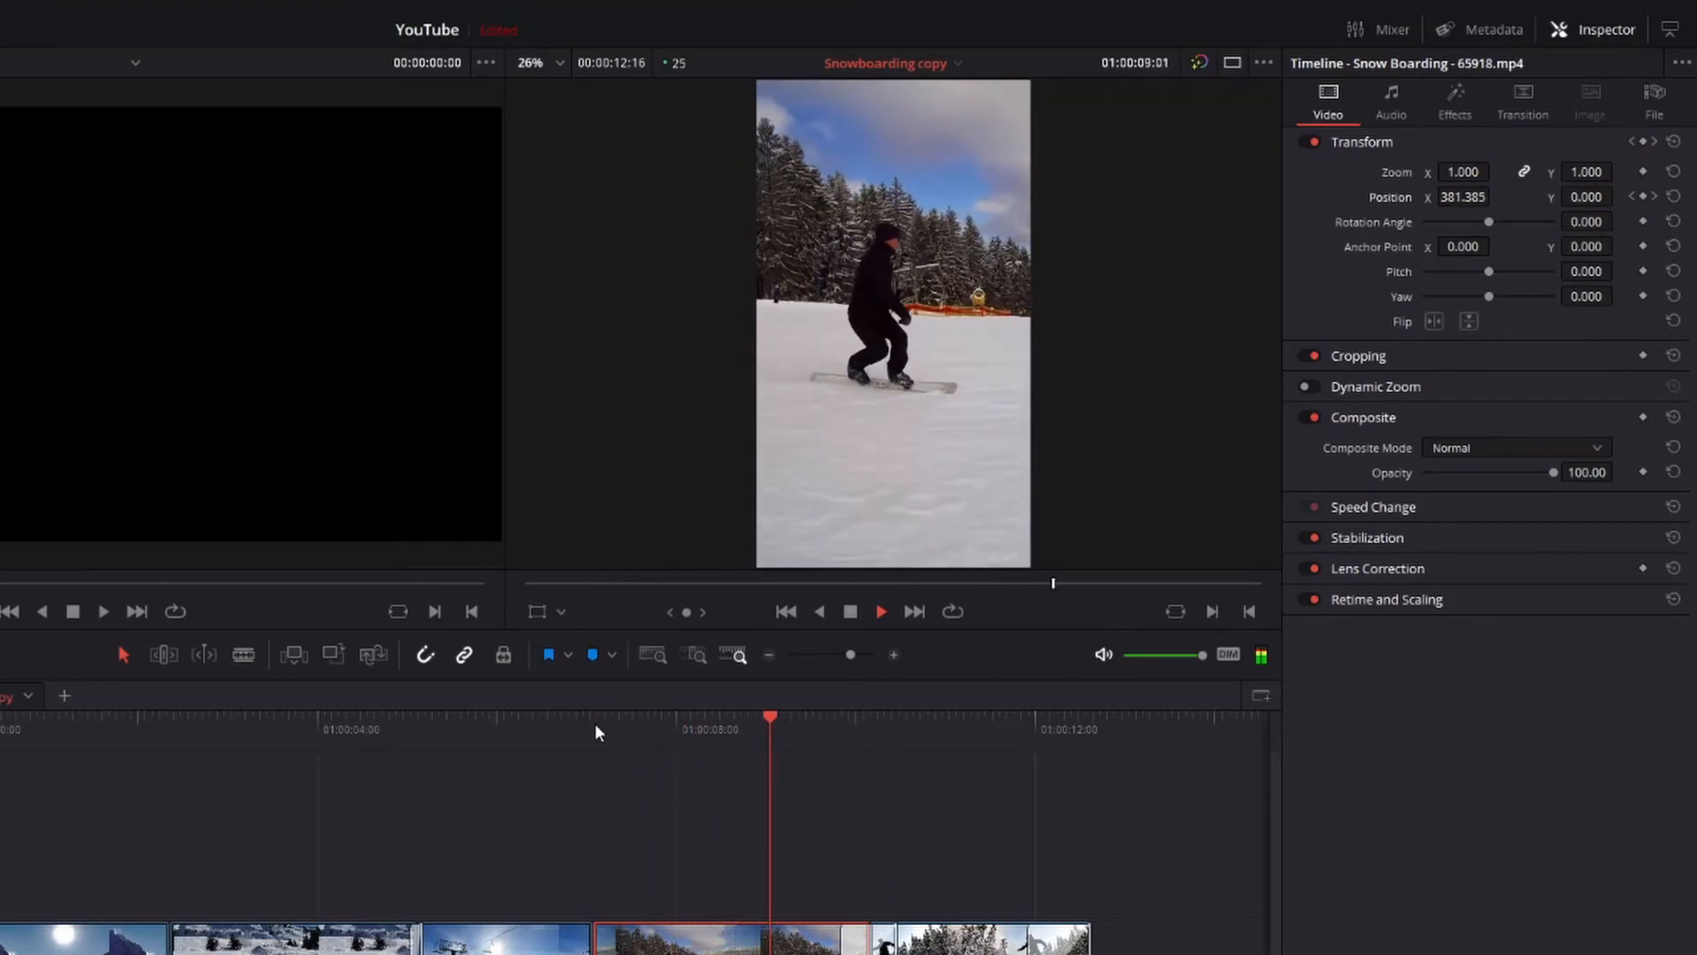